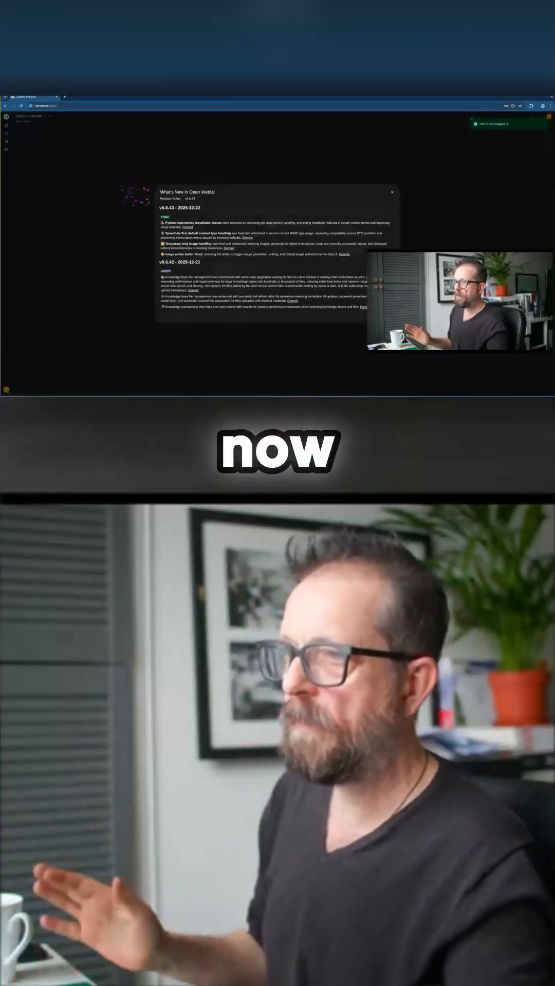
Step: Dismiss the 'What's New in Open WebUI' release notes popup
left_click(392, 191)
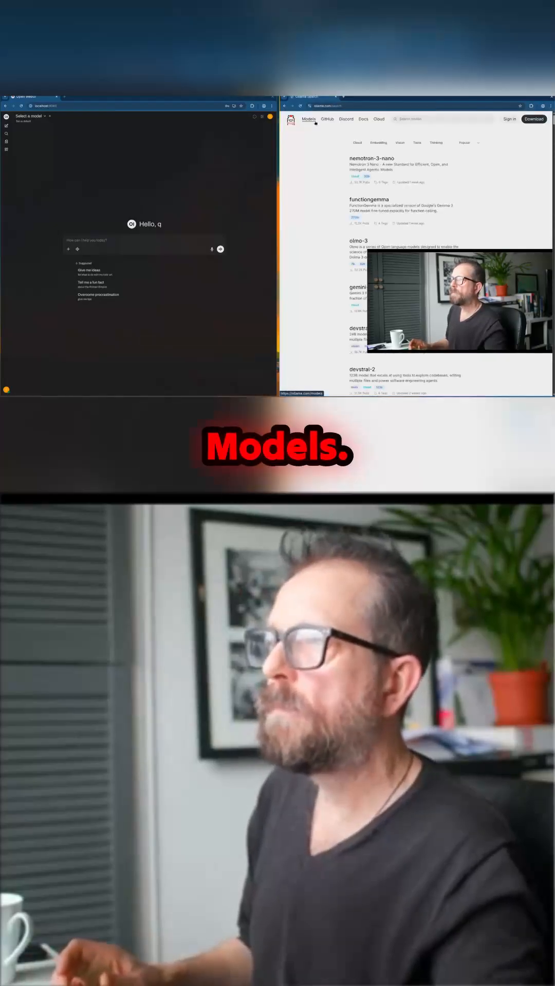
Step: Scroll the Ollama models library and open the gemma3 model page
scroll("down", 3)
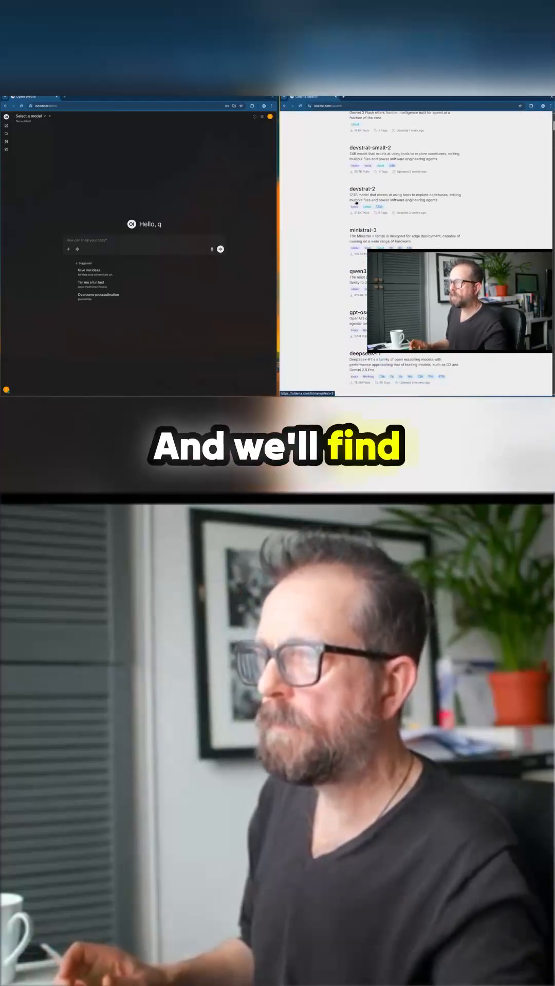
scroll("down", 3)
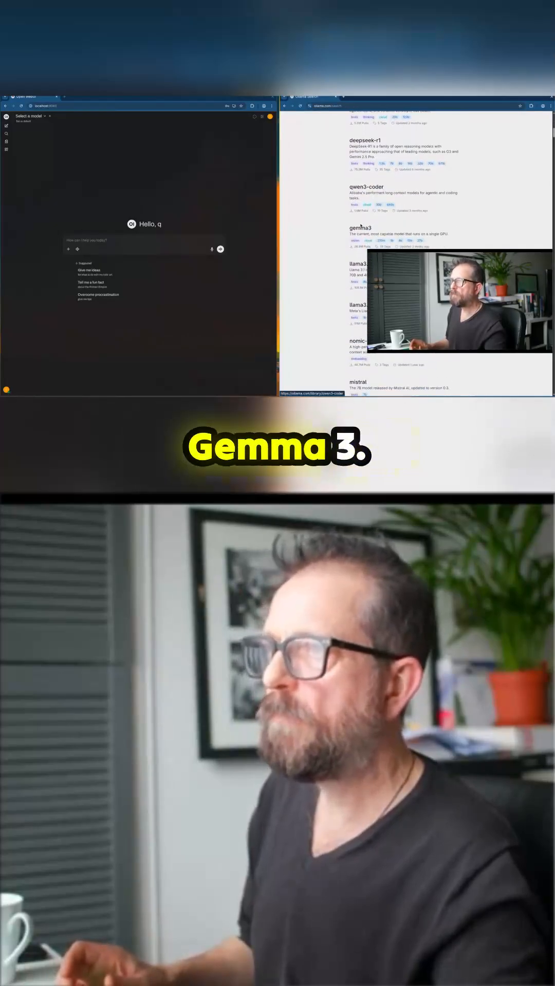
left_click(359, 228)
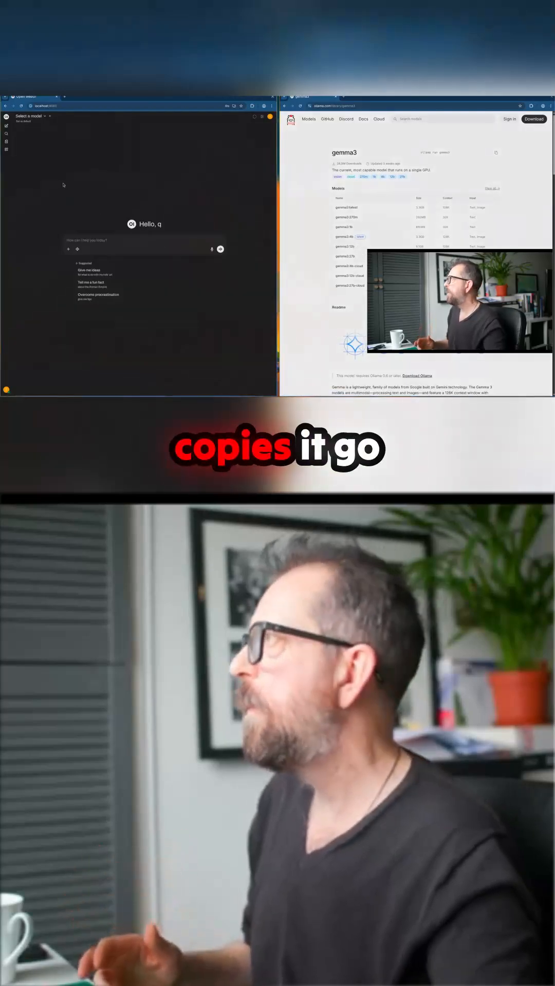
left_click(28, 117)
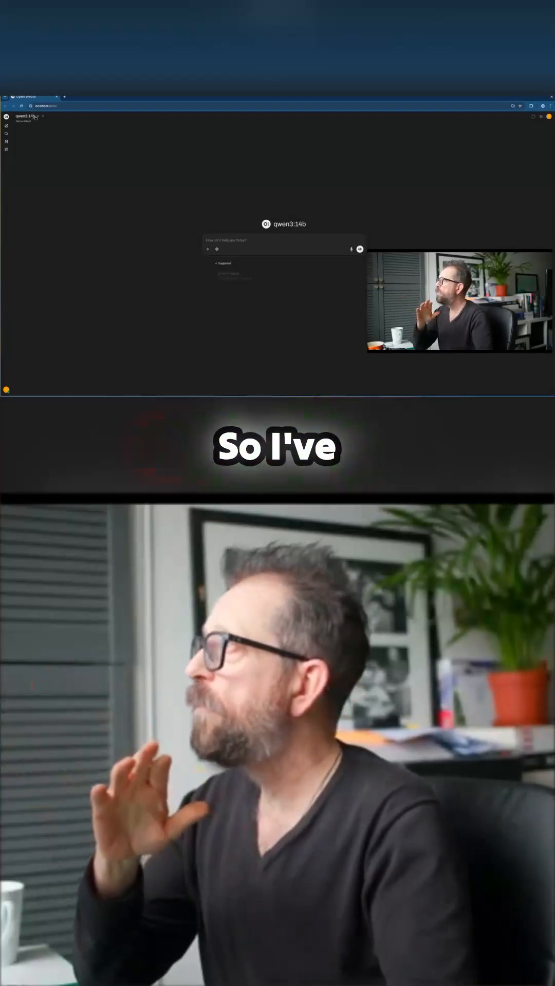
Step: Expand the chat's model dropdown to list qwen3:14b, gpt-oss and gemma3:12b
left_click(25, 117)
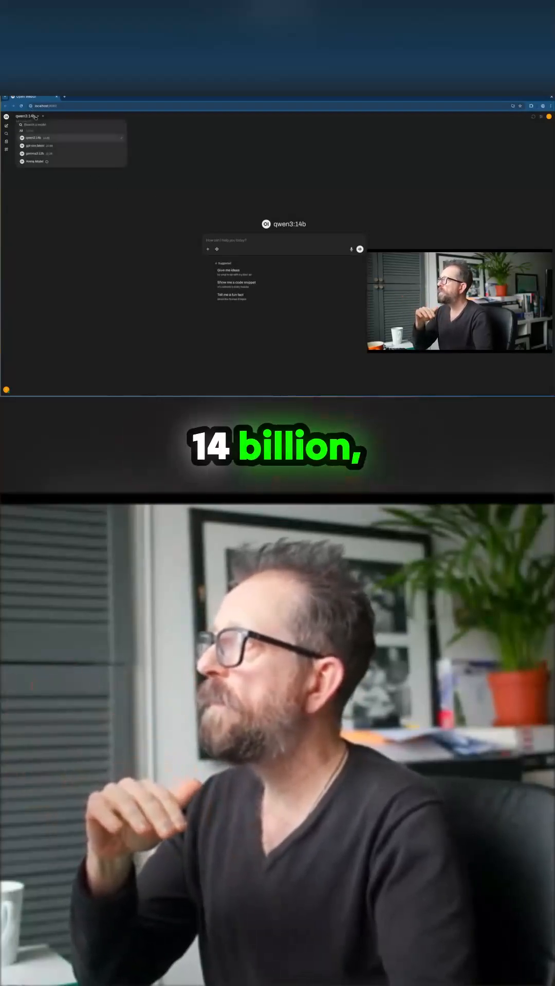